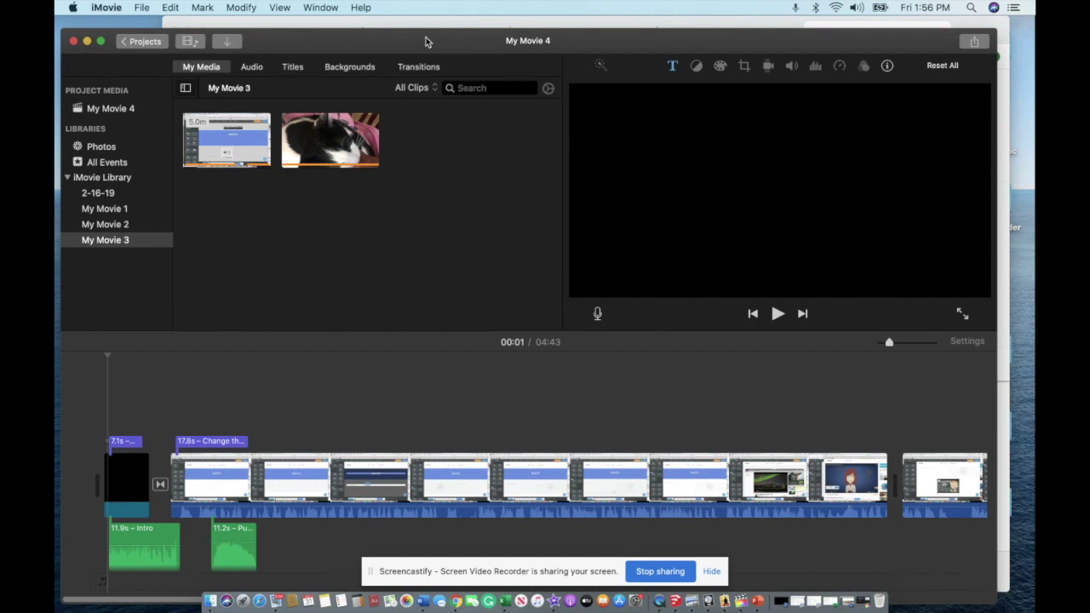
mouse_move(228, 3)
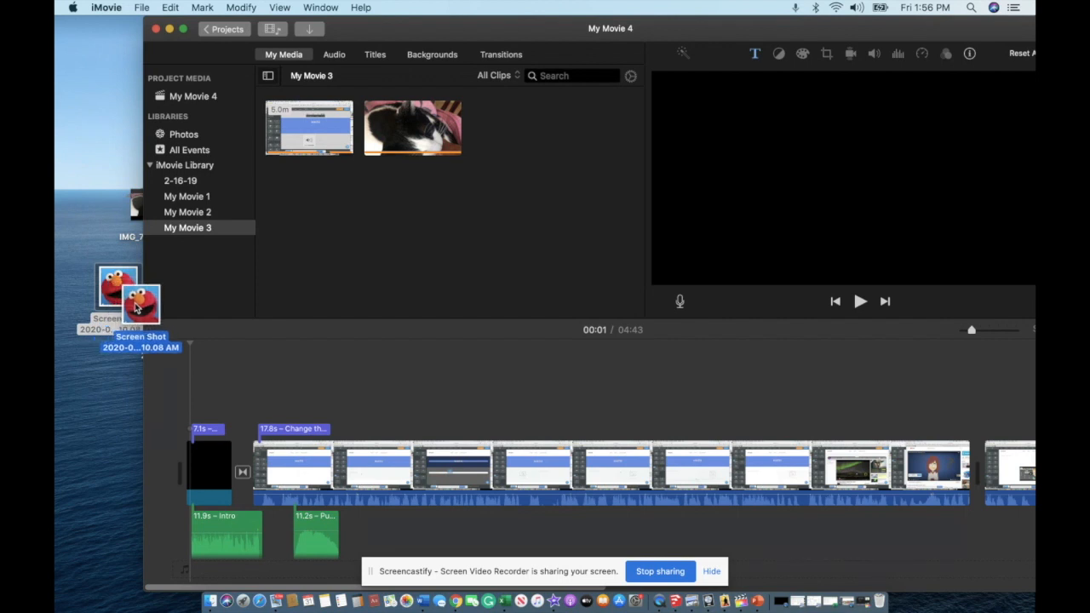
Drop the Elmo screenshot from the desktop onto the timeline as a cutaway above the recording clip.
left_click_drag(136, 306, 375, 379)
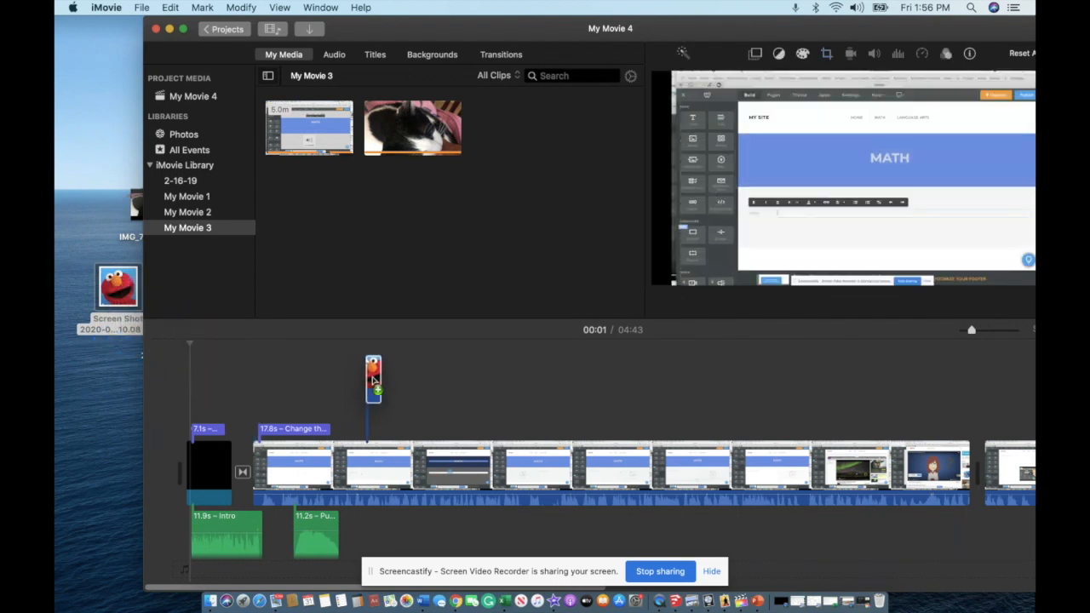
left_click_drag(373, 378, 392, 378)
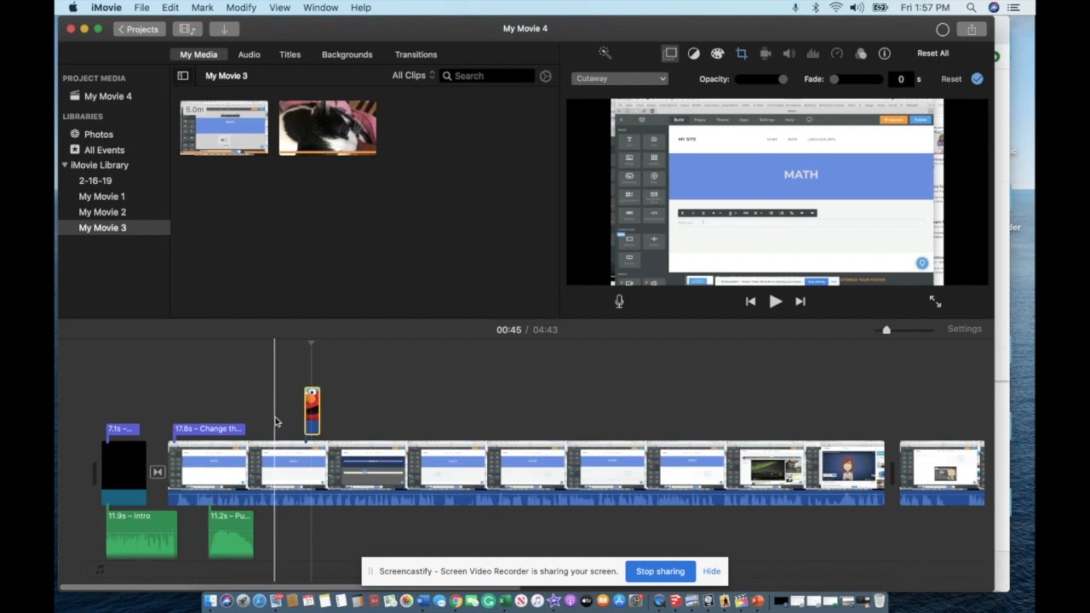
Preview the Elmo cutaway over the recording, then select the Elmo clip to show its overlay style choices.
left_click(303, 463)
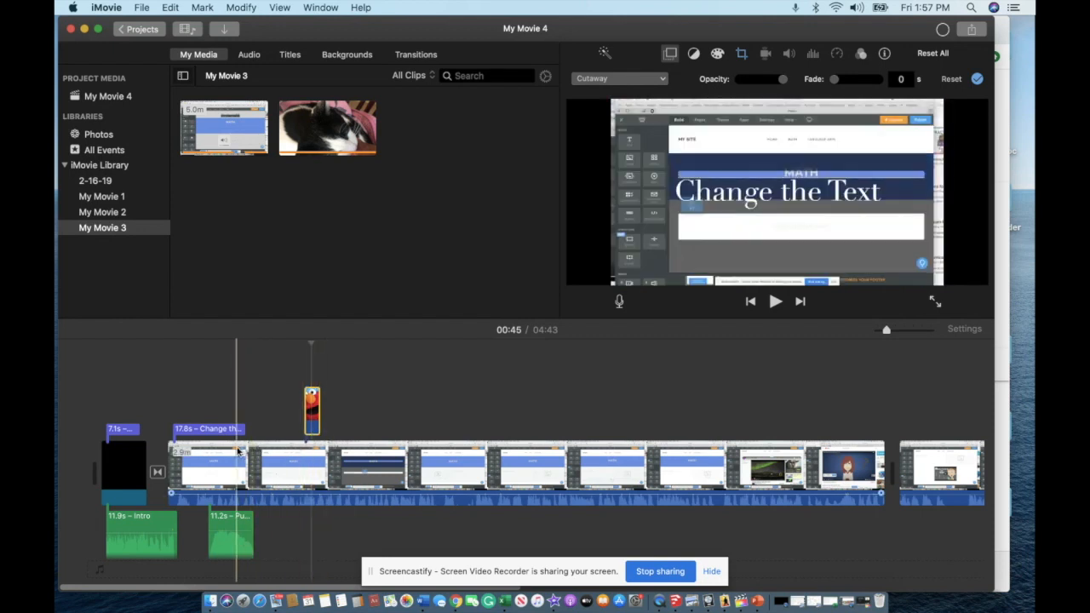
left_click(252, 463)
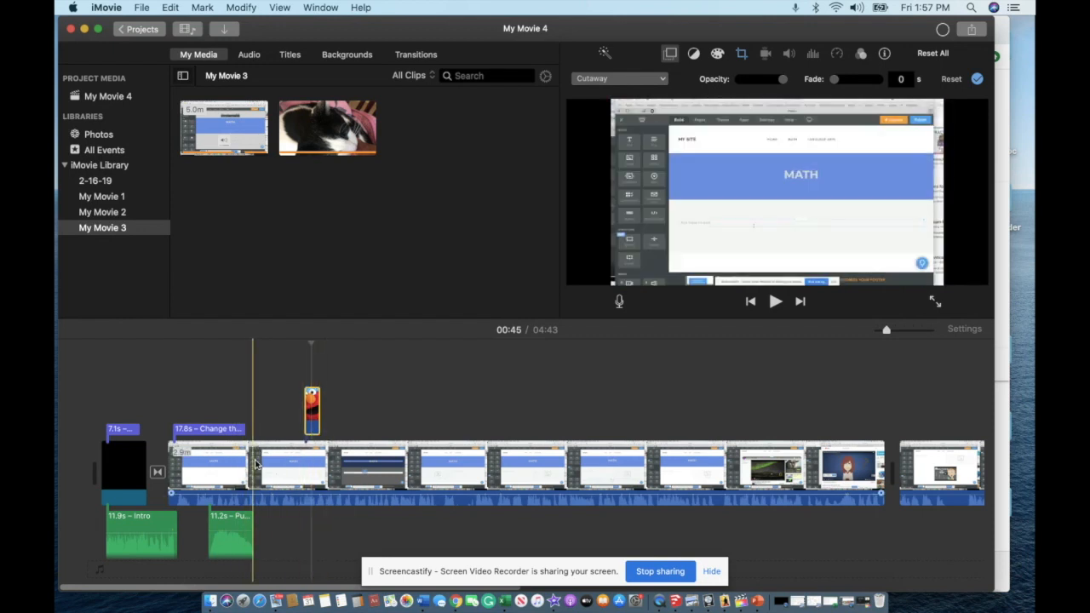
left_click(305, 460)
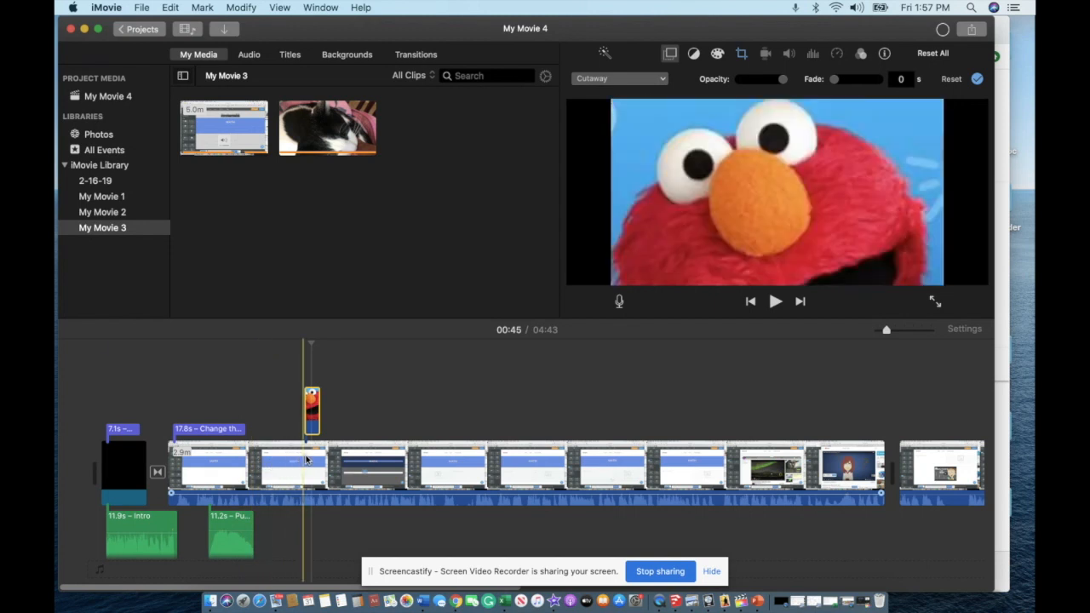
left_click(288, 460)
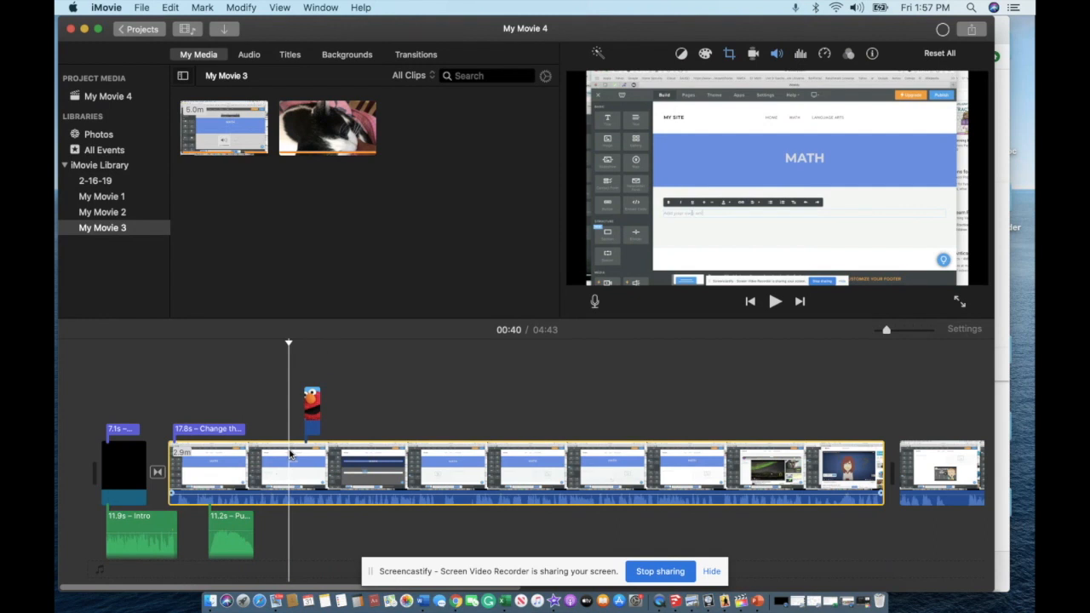
left_click(773, 300)
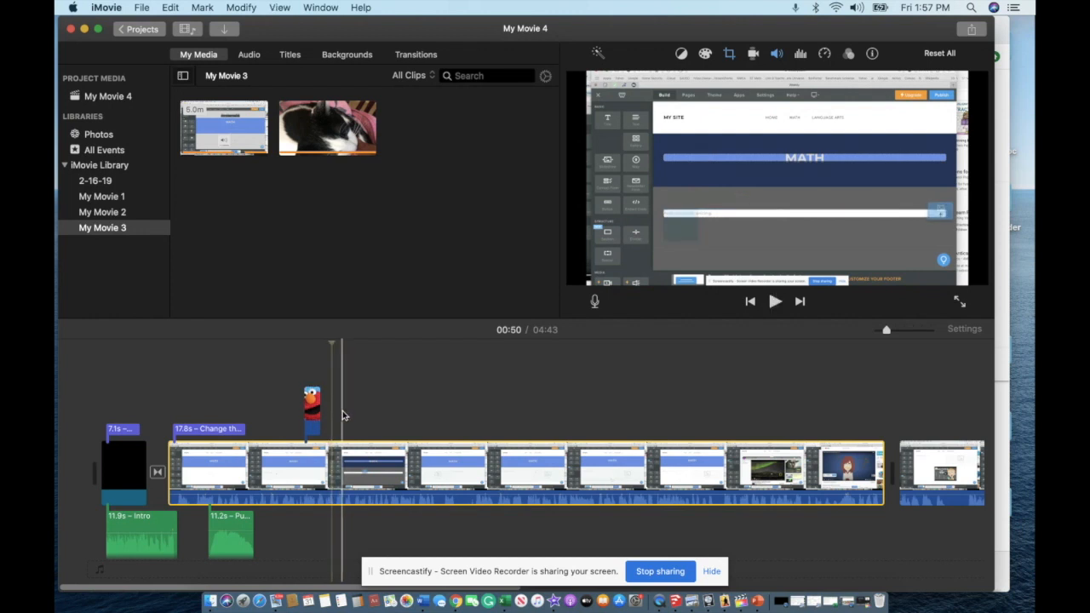
left_click(282, 480)
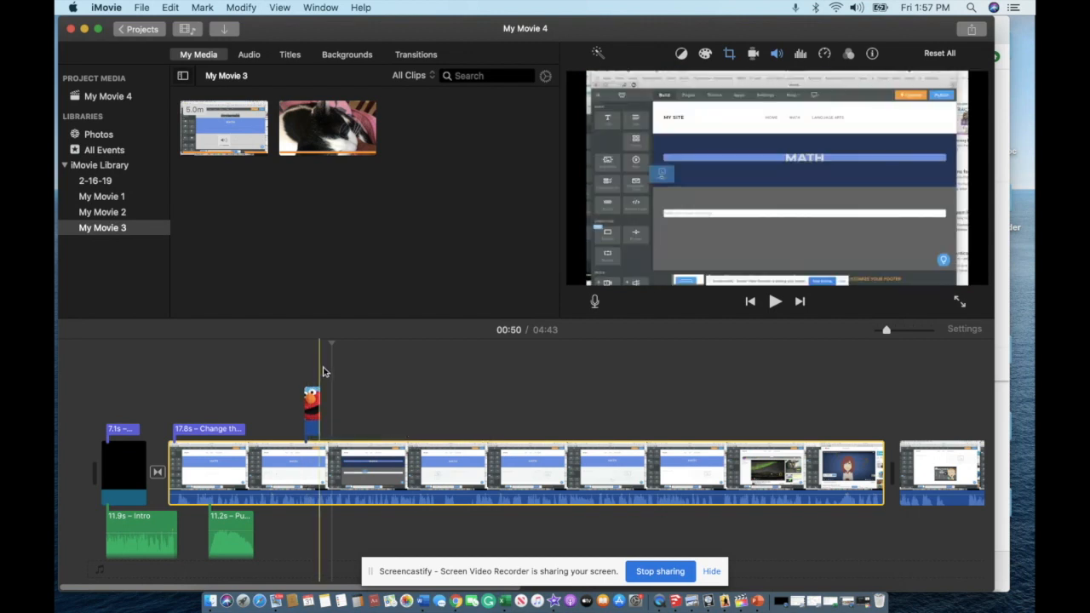
left_click(311, 408)
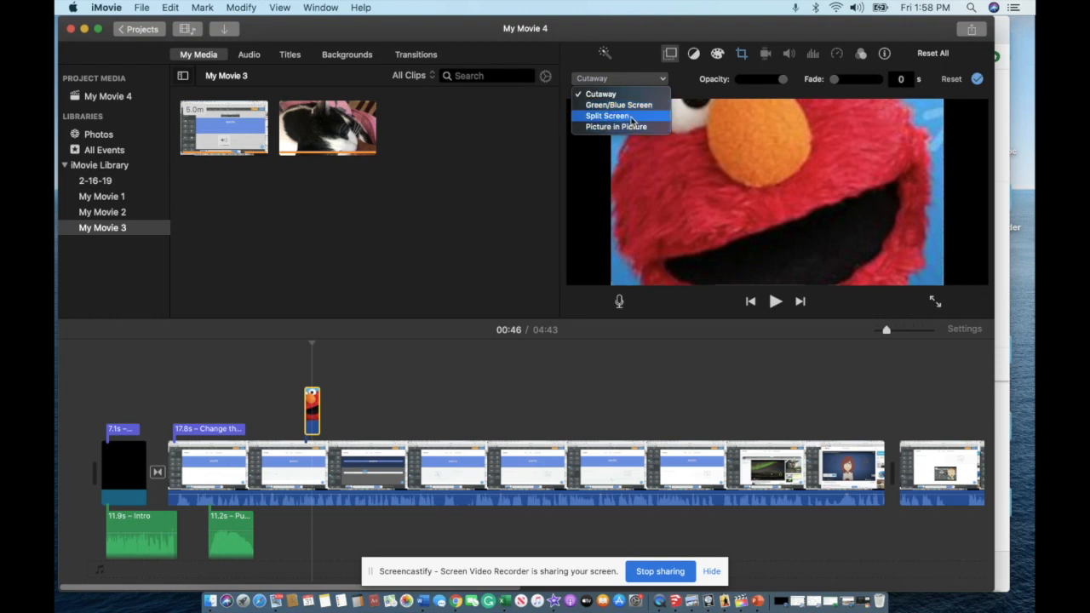
Switch the Elmo overlay to Split Screen and preview the result.
left_click(606, 116)
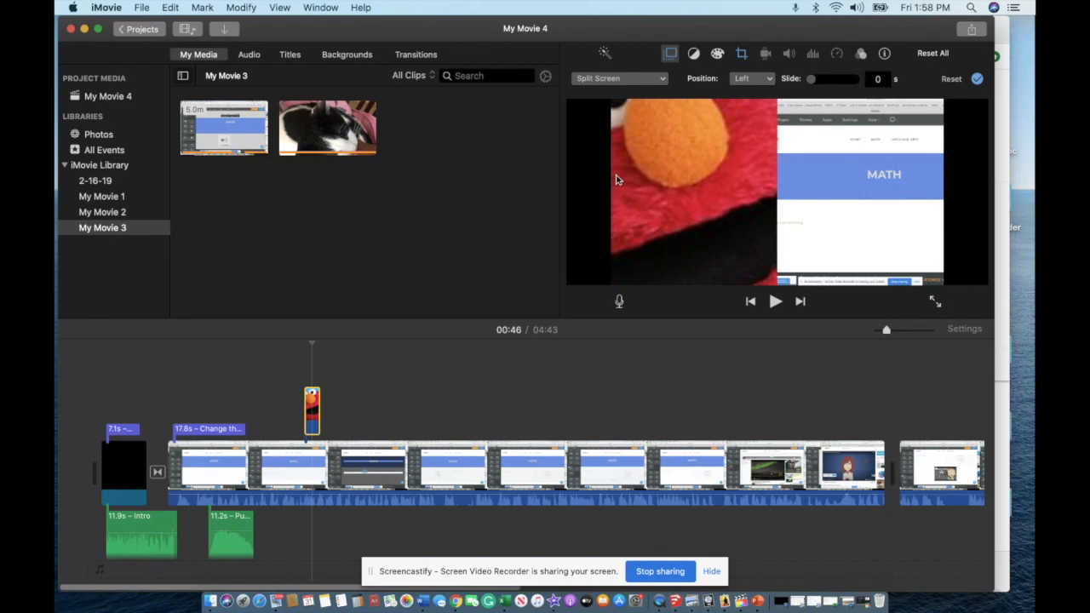
mouse_move(312, 341)
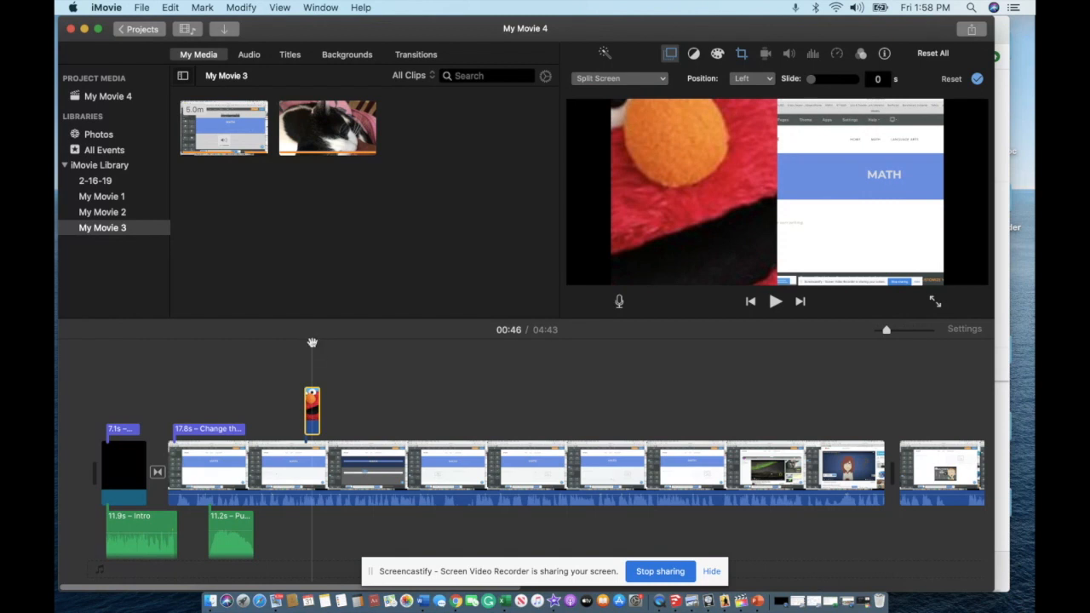
left_click(775, 300)
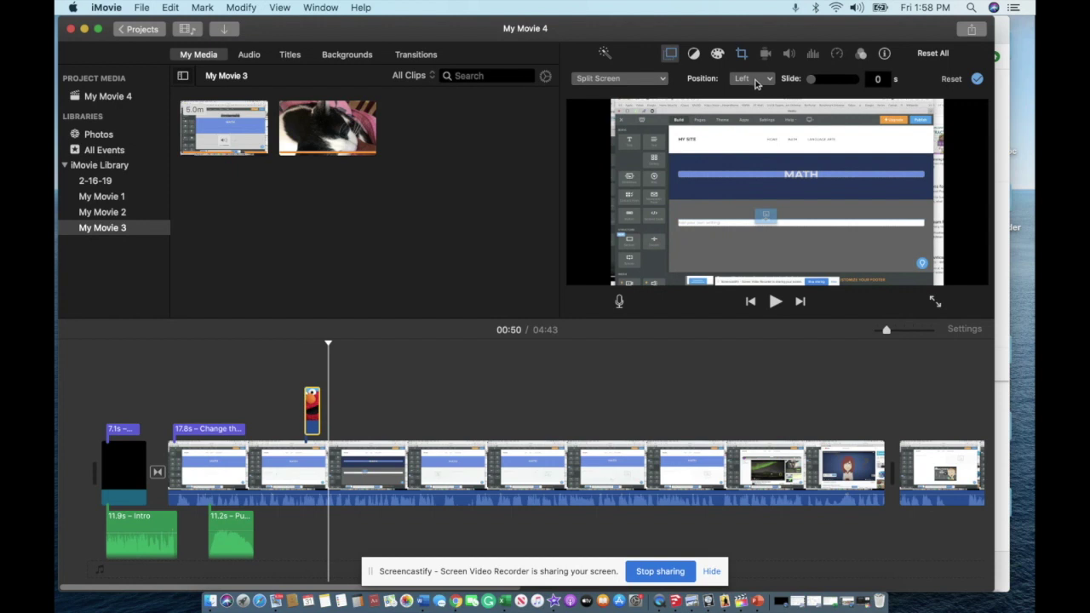
mouse_move(763, 82)
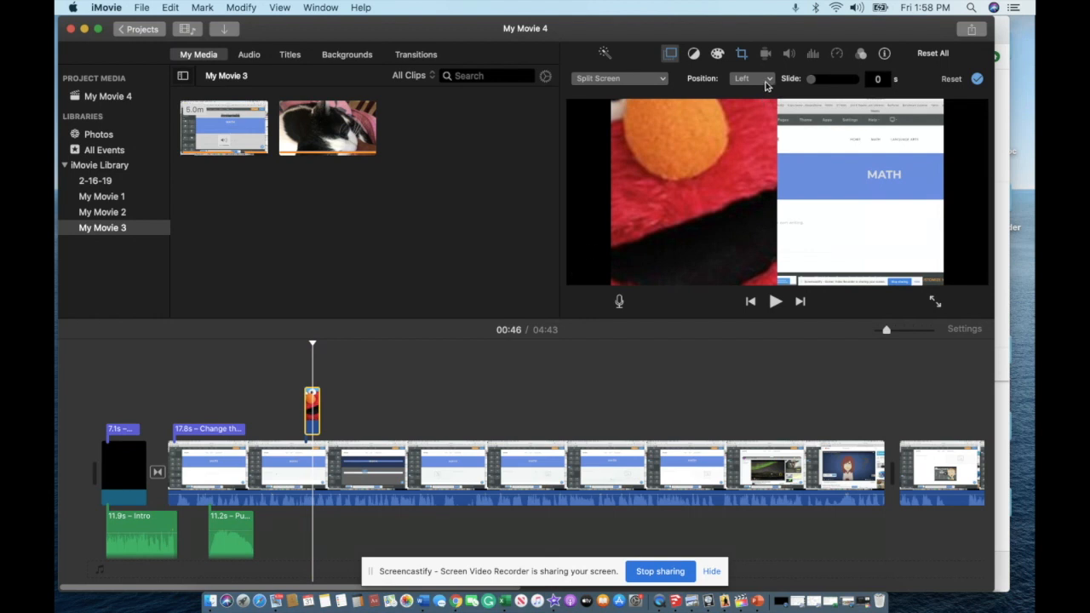
Cycle the split-screen position through right, top and bottom, ending back on left.
left_click(753, 78)
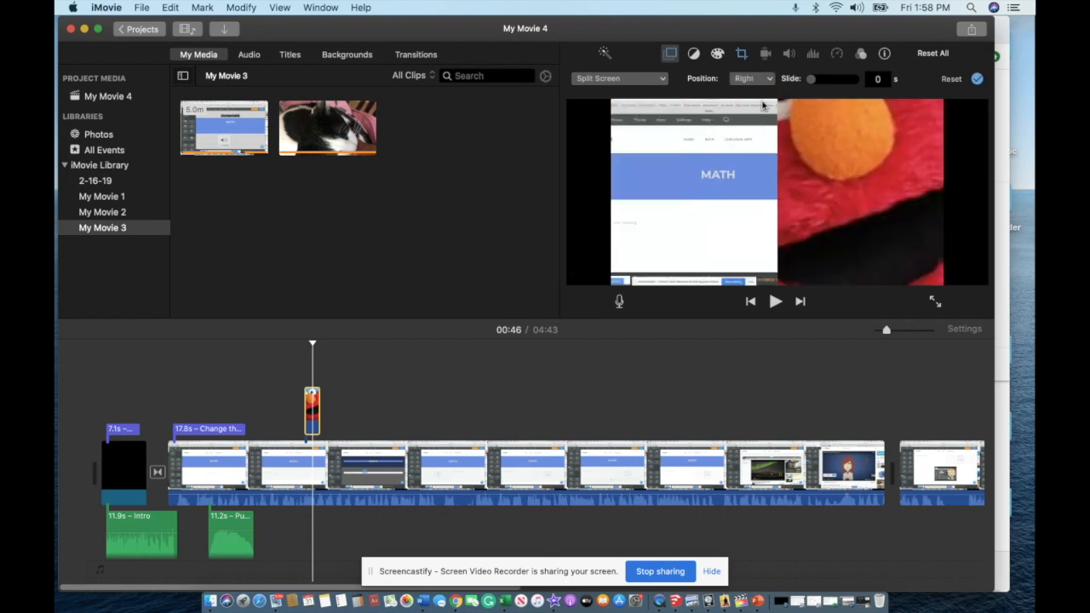
left_click(753, 79)
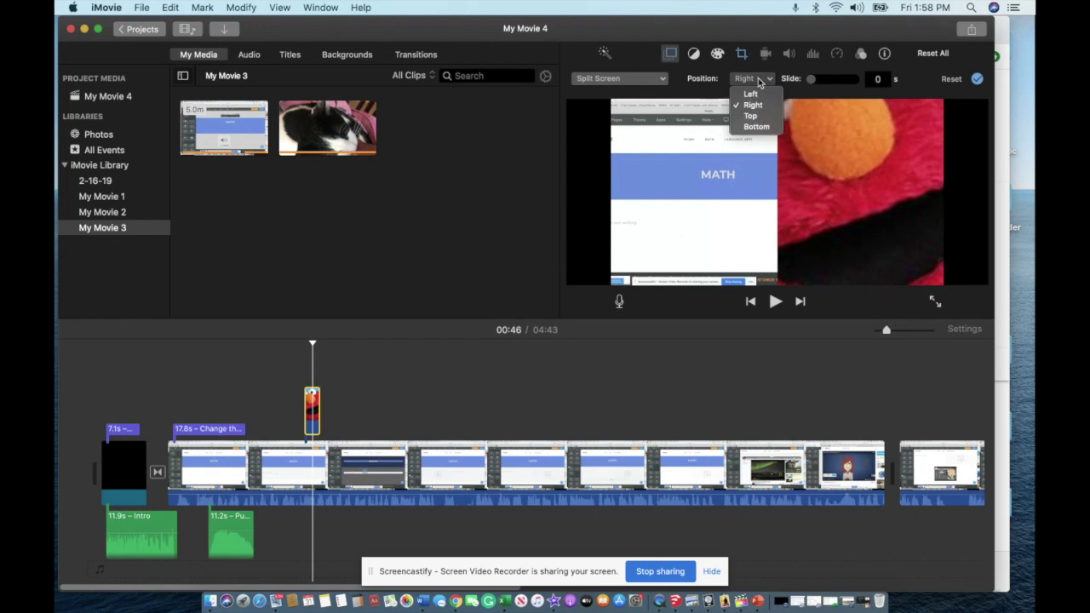
left_click(750, 116)
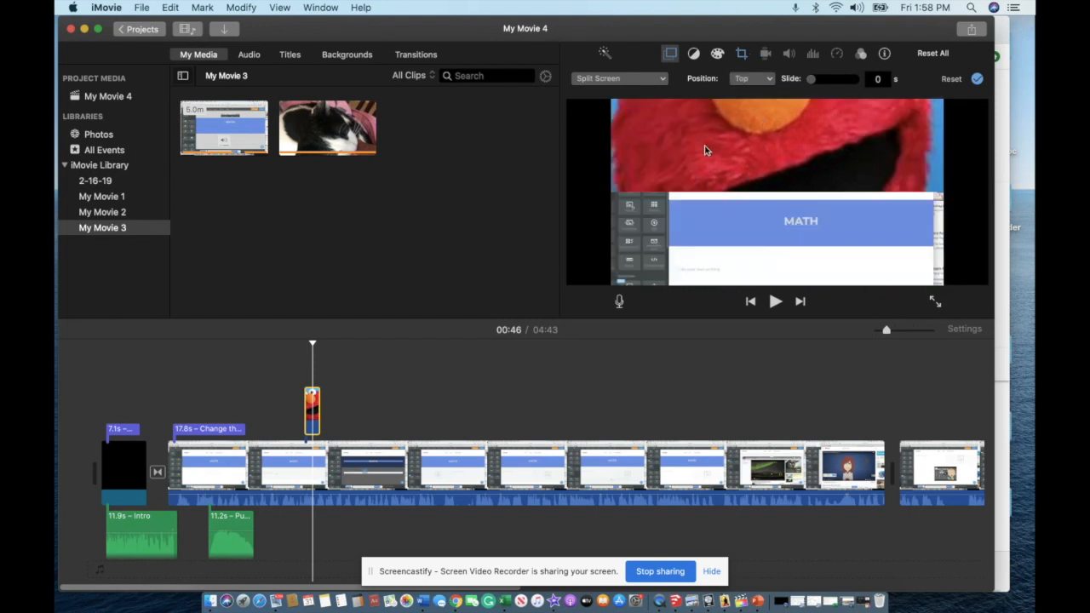
left_click(751, 79)
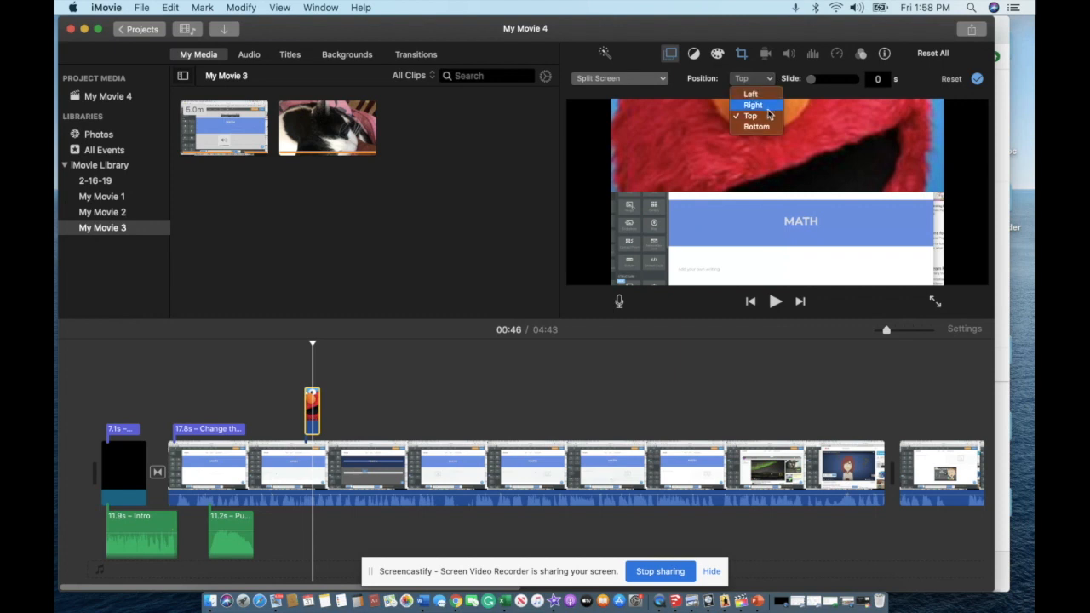
left_click(756, 126)
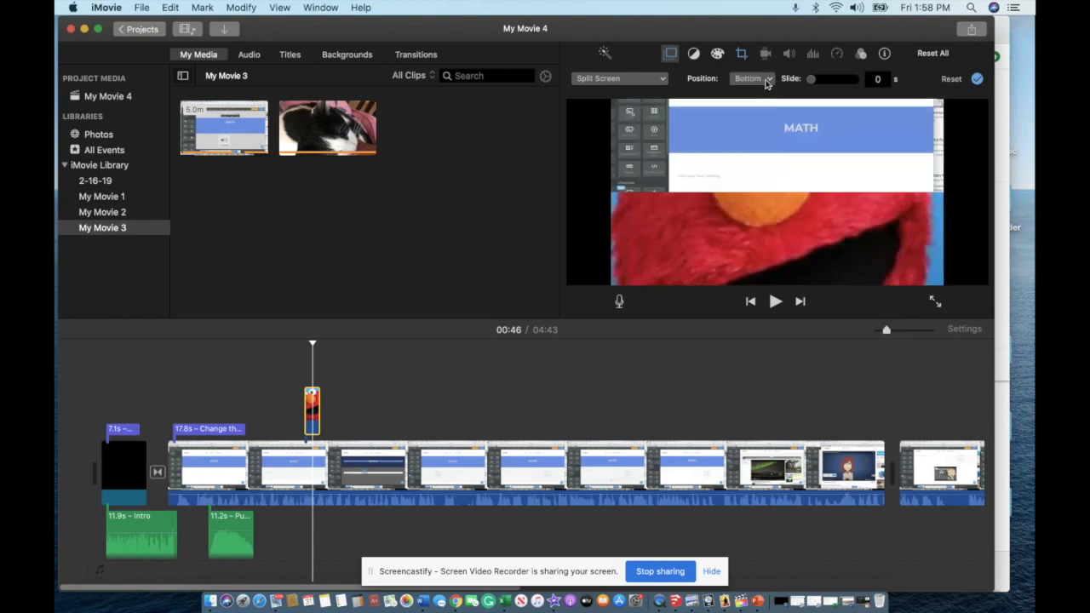
left_click(753, 79)
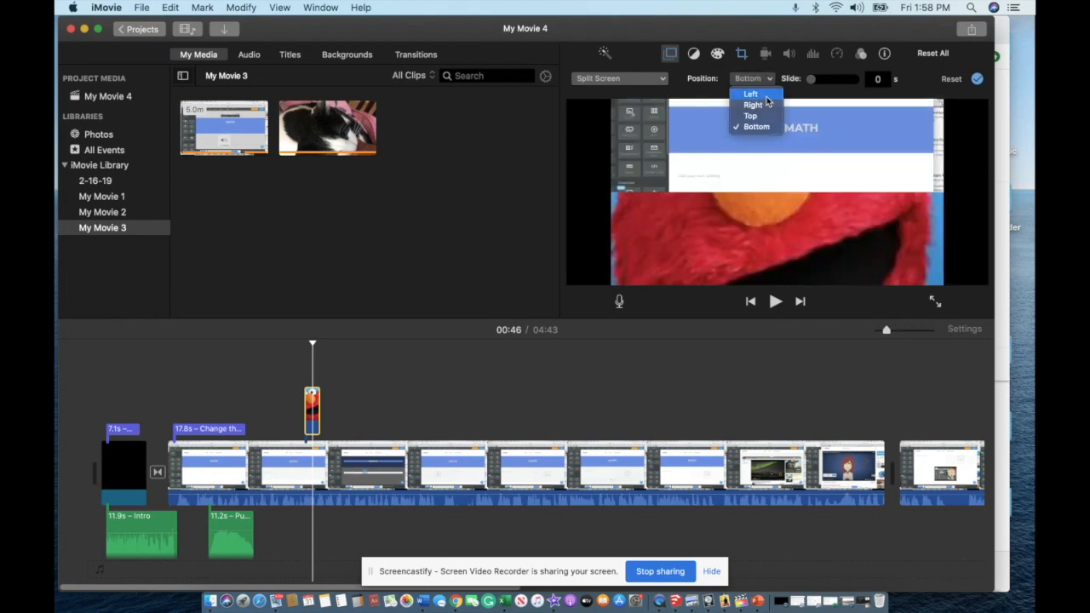
left_click(749, 94)
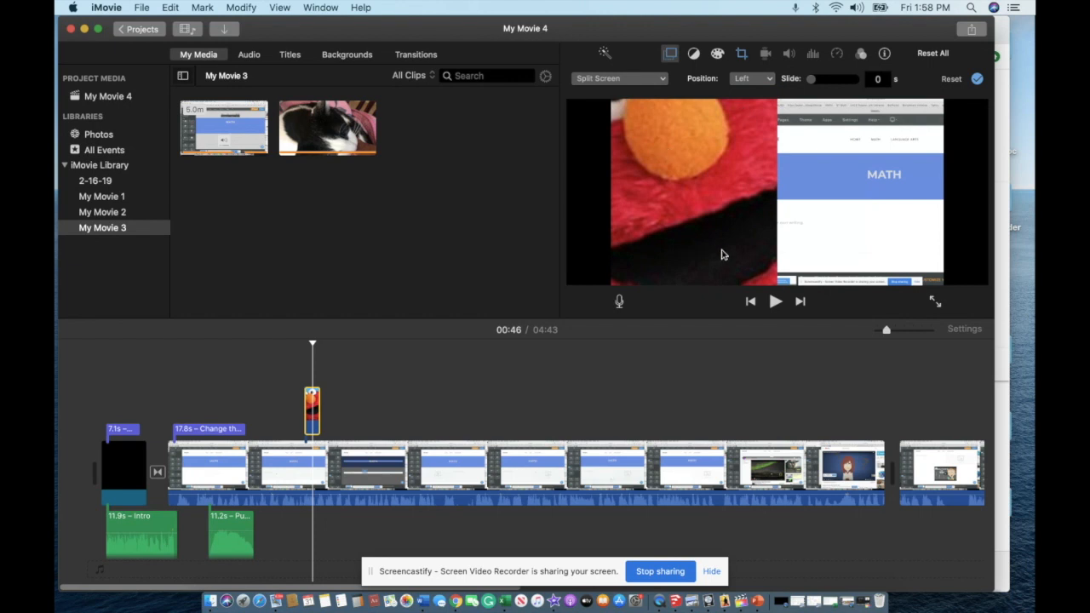
mouse_move(582, 288)
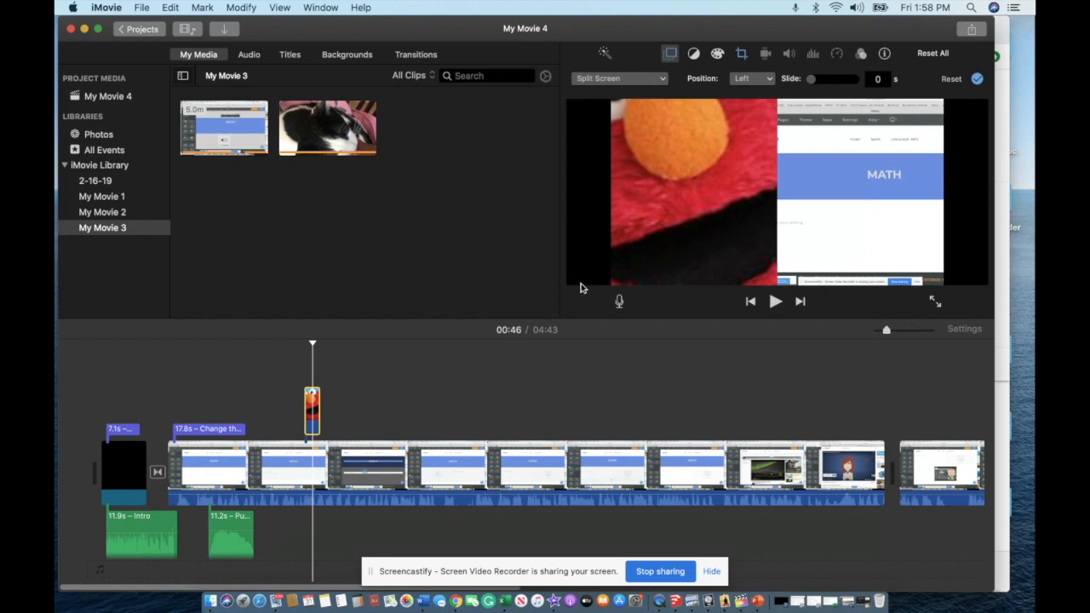
mouse_move(666, 87)
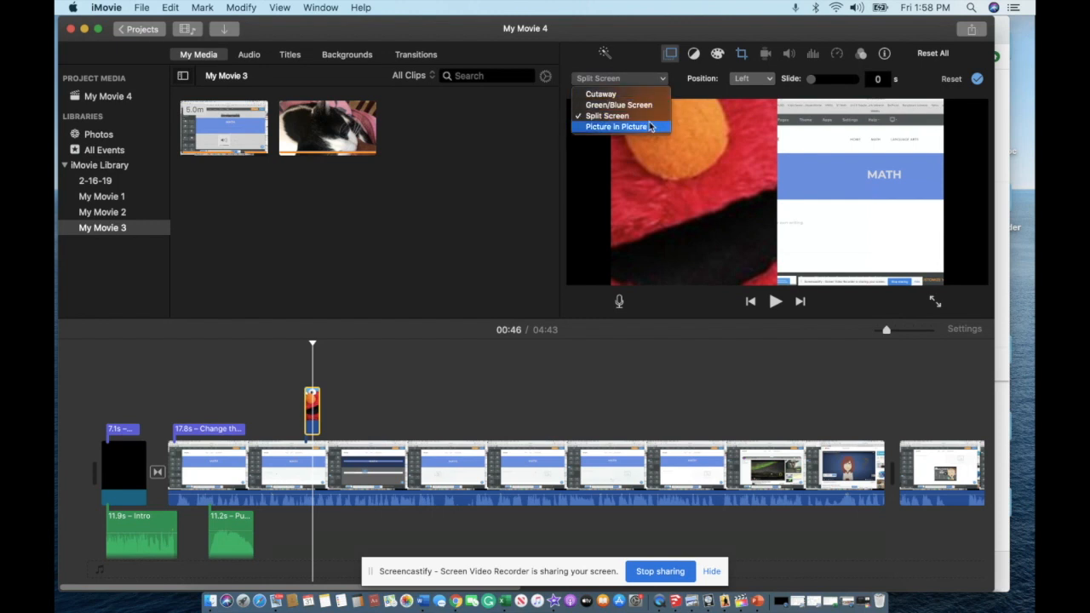
Switch the overlay to Picture in Picture and shrink the Elmo inset below the MATH banner.
left_click(616, 126)
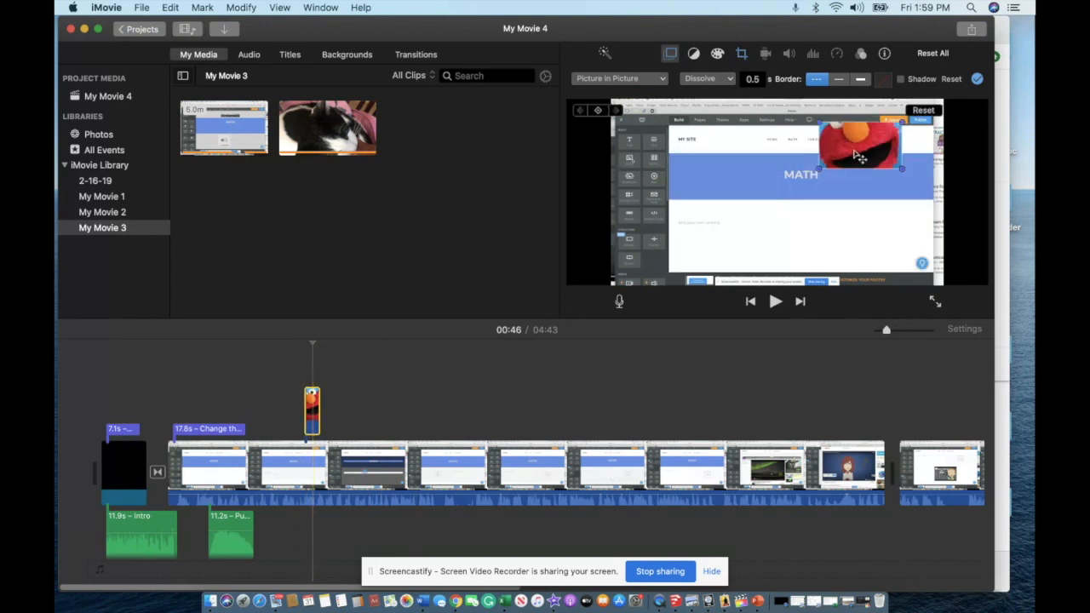
mouse_move(858, 155)
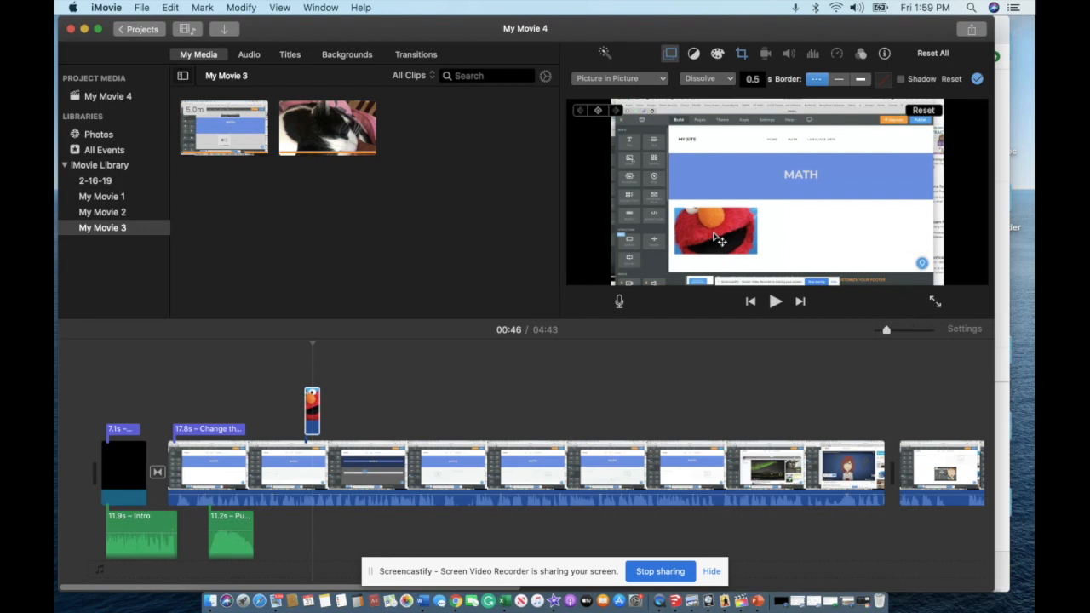
left_click(719, 235)
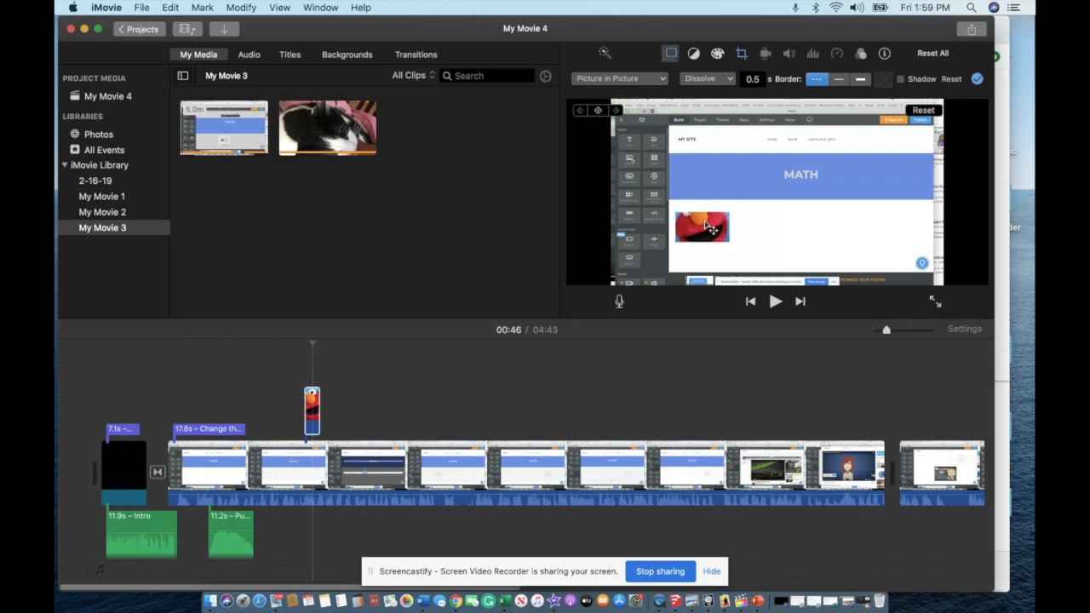
left_click(701, 230)
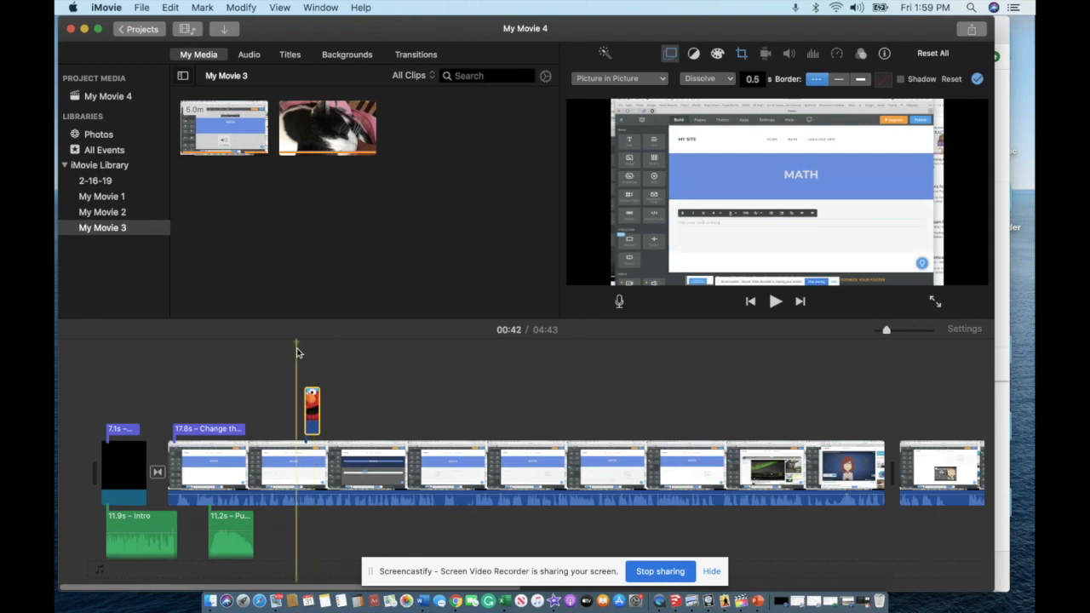
Change the Elmo inset's entrance transition from Dissolve to Zoom and preview it.
left_click(774, 300)
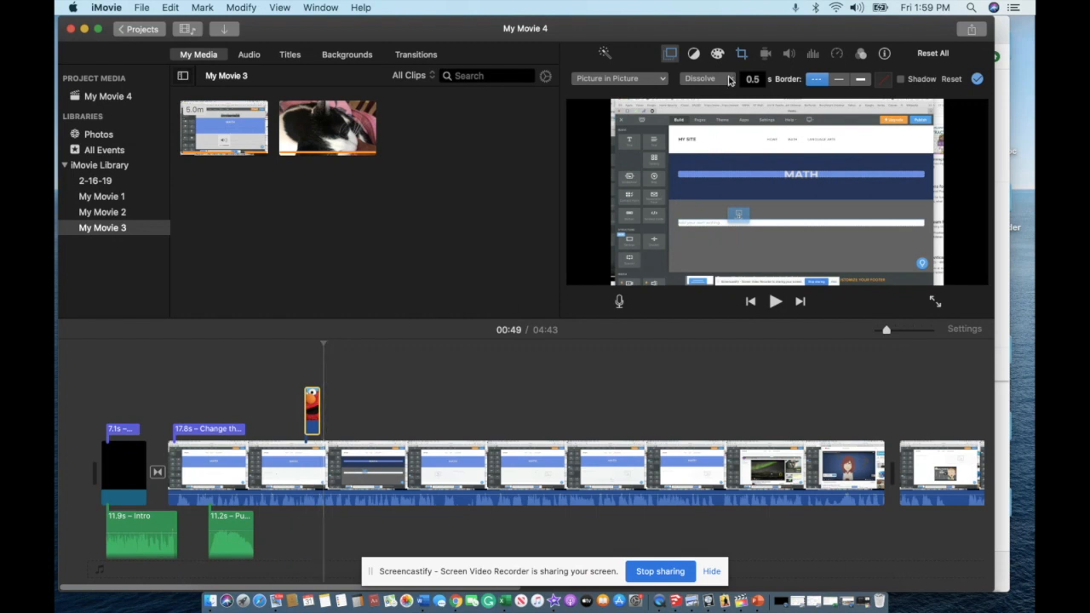
left_click(706, 78)
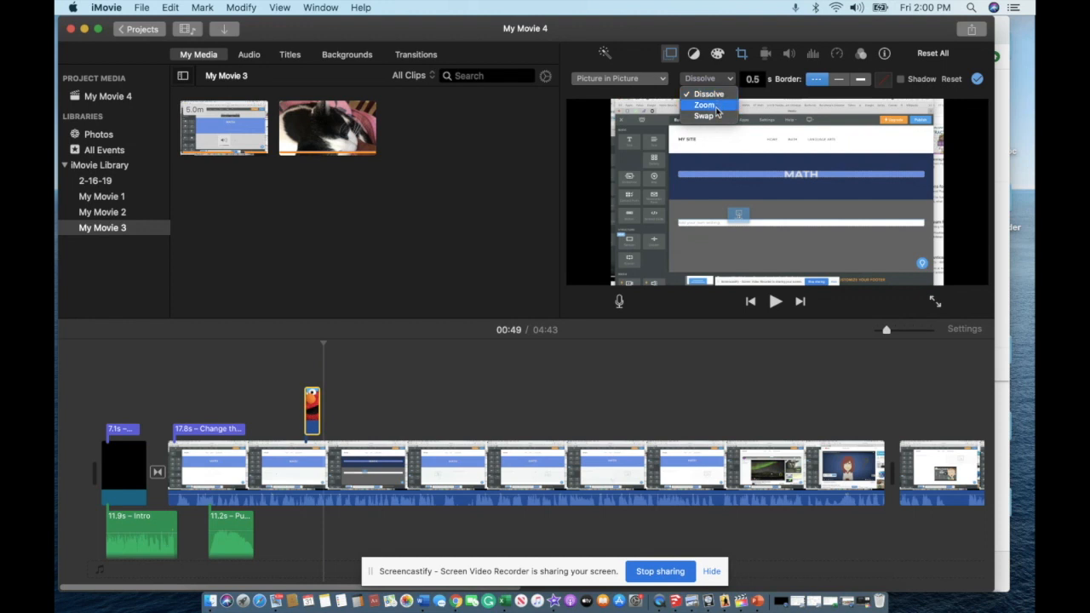
left_click(705, 105)
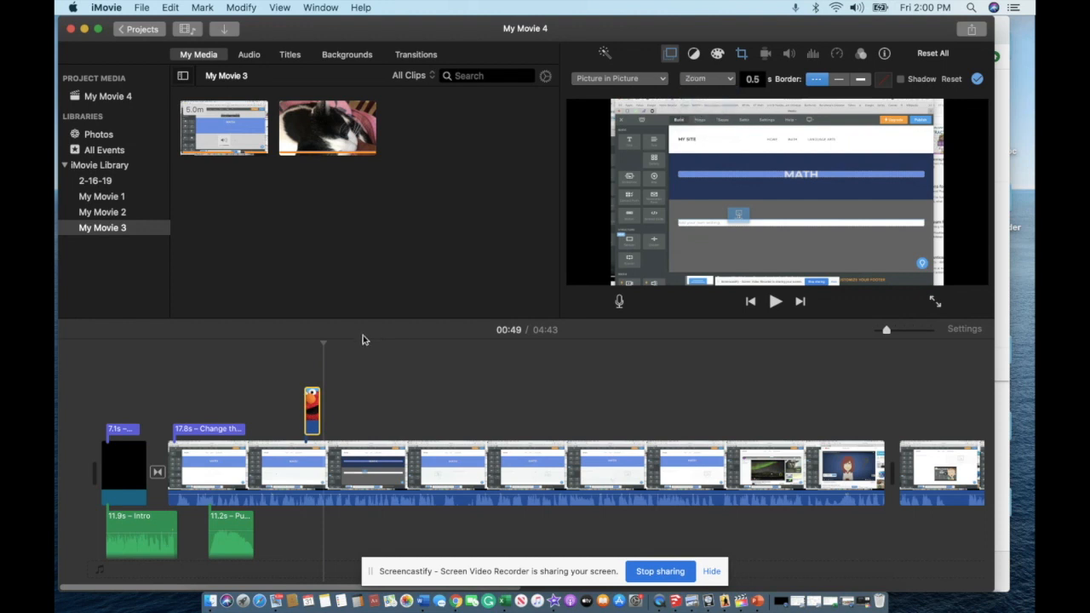
left_click(775, 299)
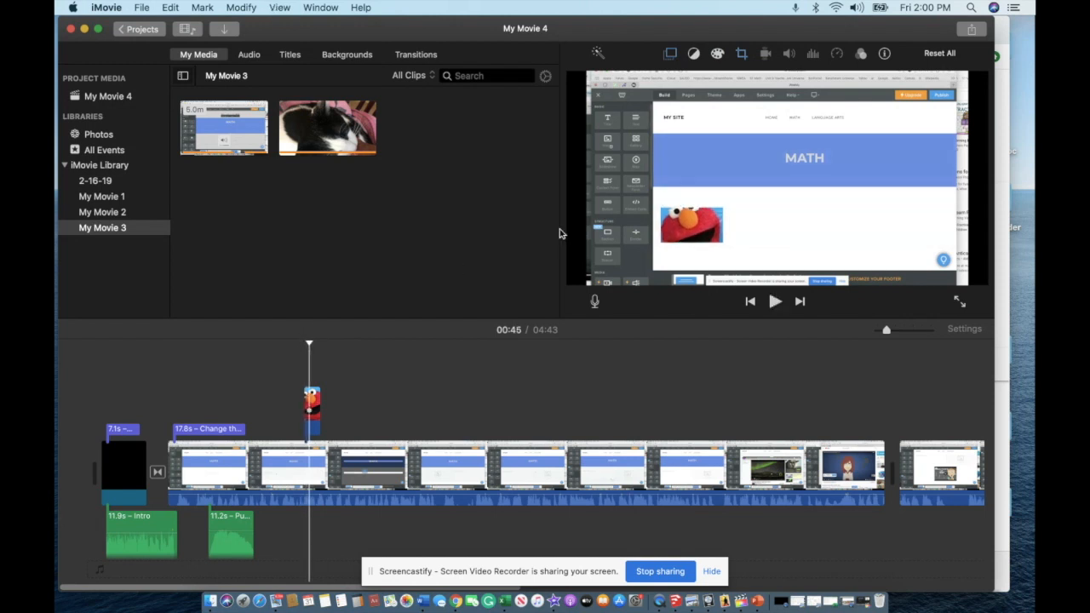
mouse_move(391, 348)
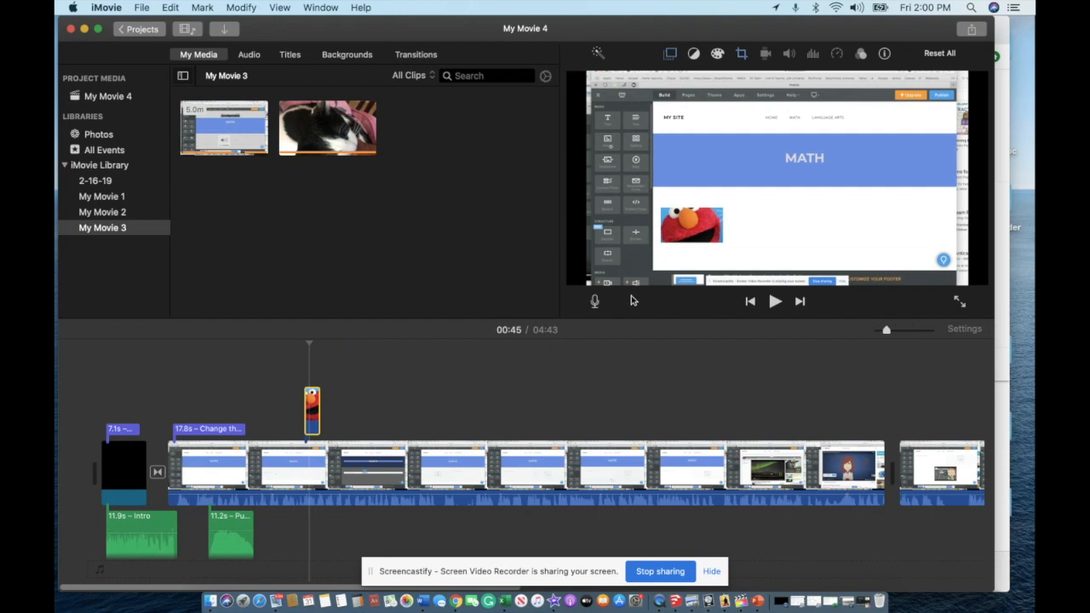
mouse_move(671, 69)
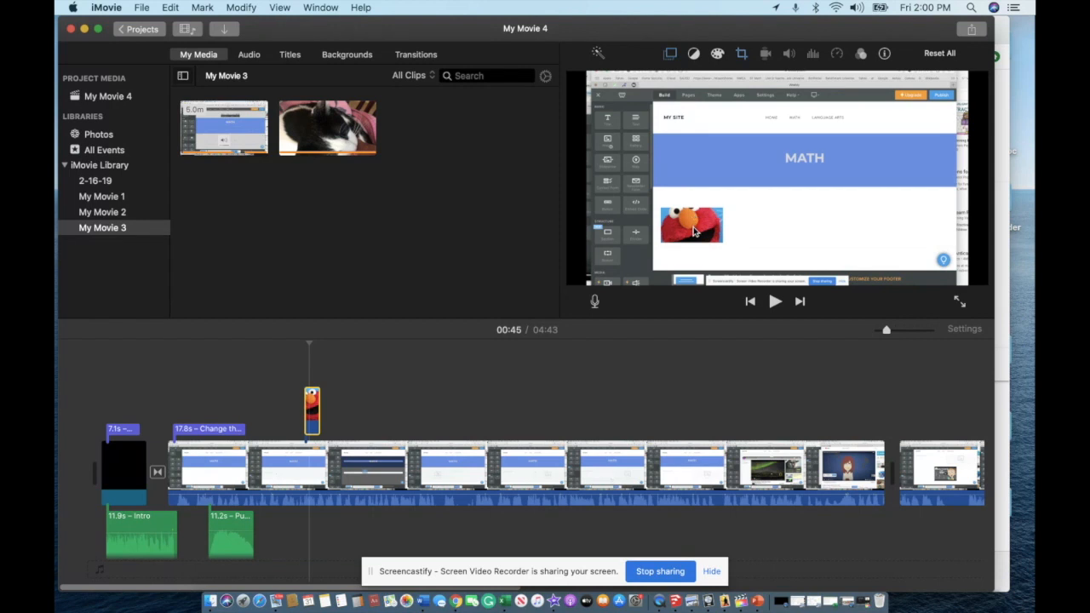
mouse_move(706, 230)
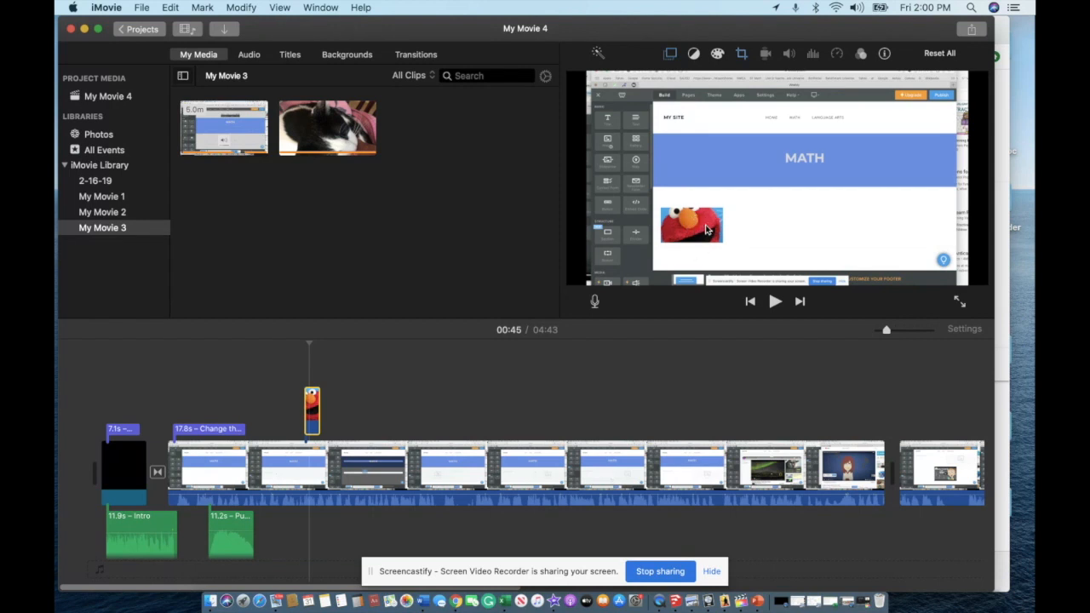
mouse_move(640, 244)
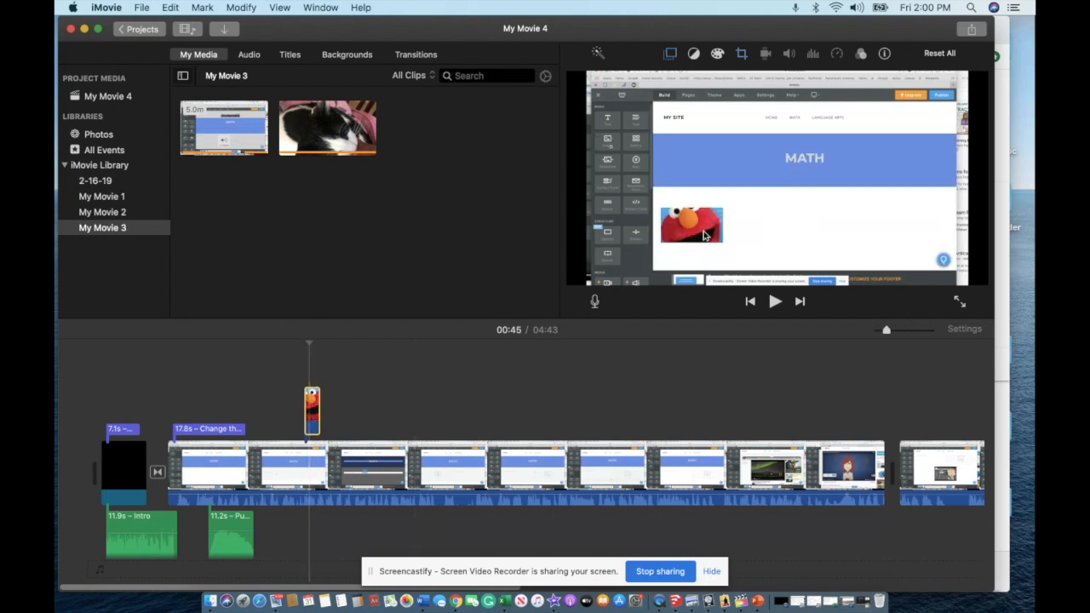
mouse_move(528, 293)
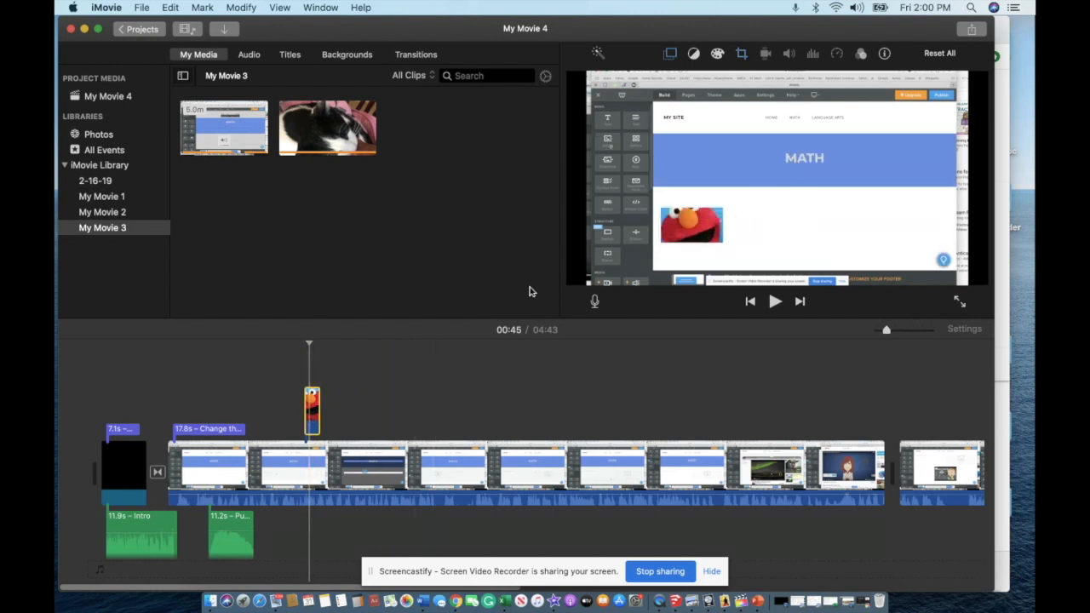
Try the Swap transition on the Elmo inset, then set it back to Dissolve.
left_click(310, 417)
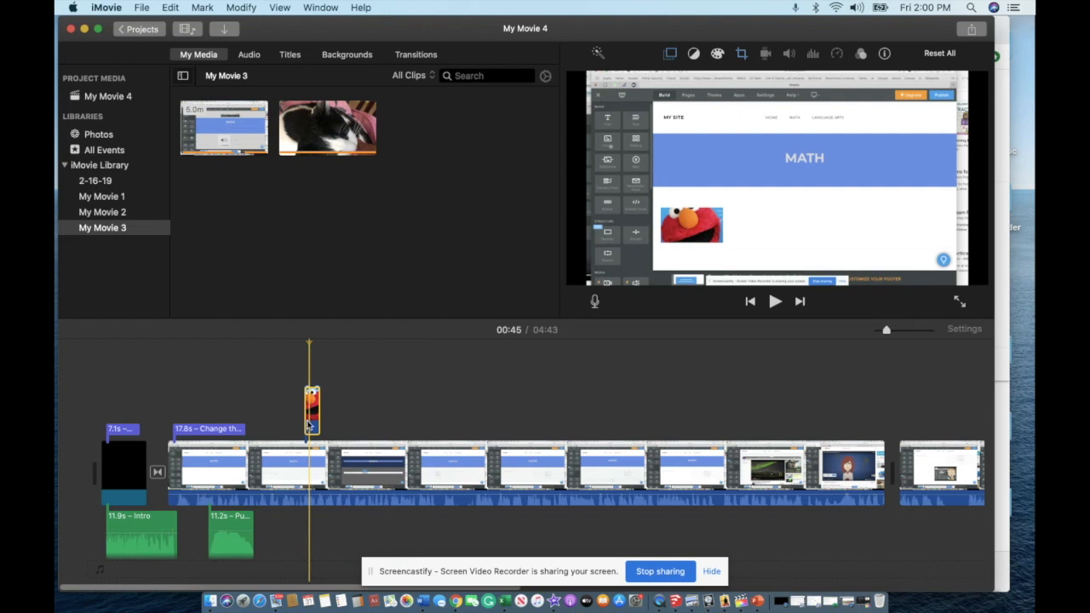
left_click(310, 409)
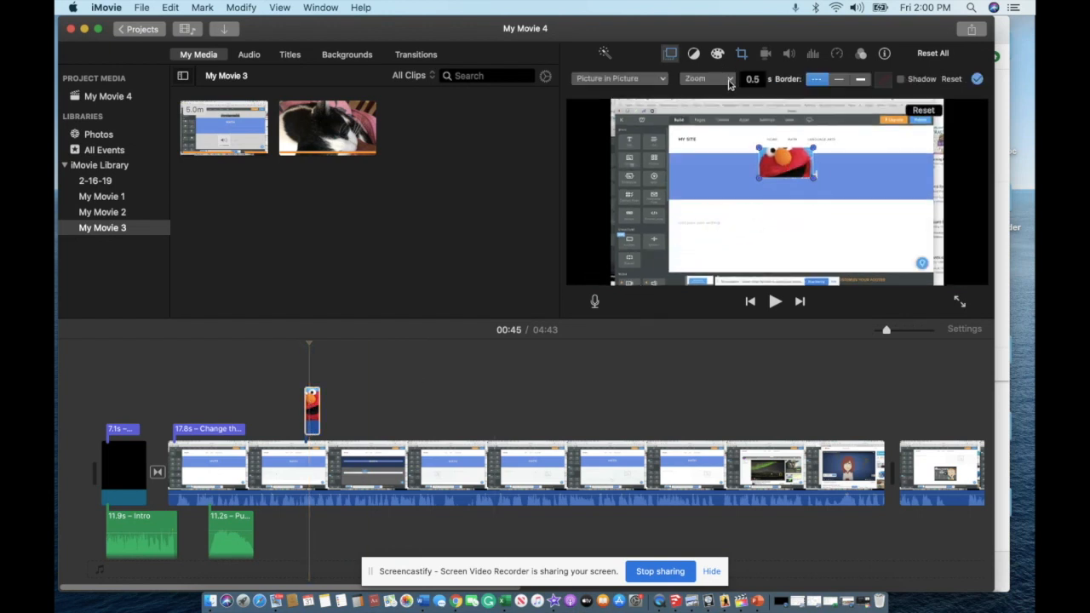
left_click(705, 78)
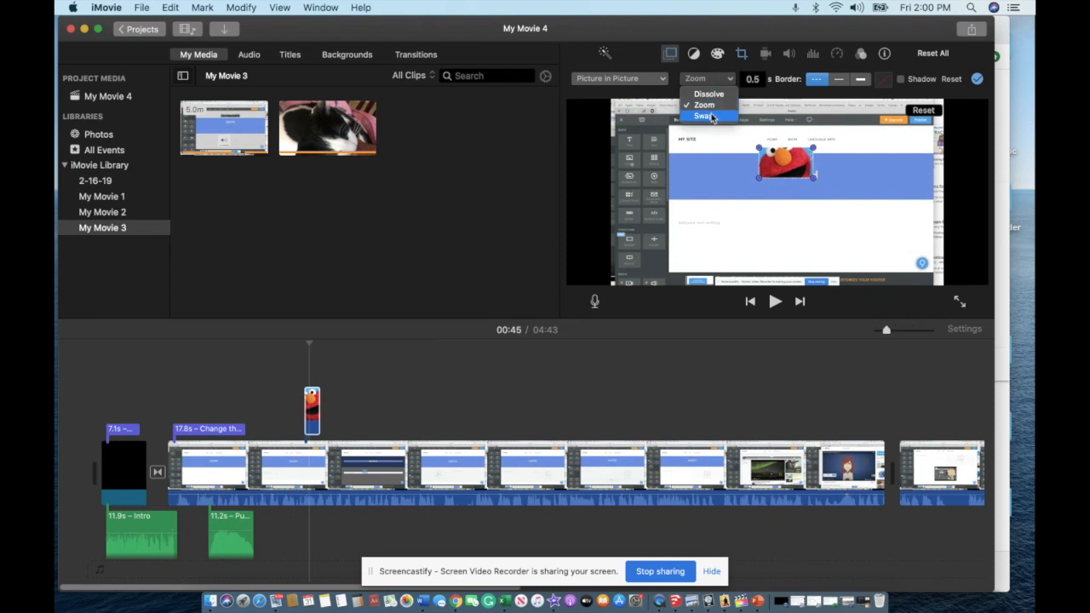
left_click(705, 116)
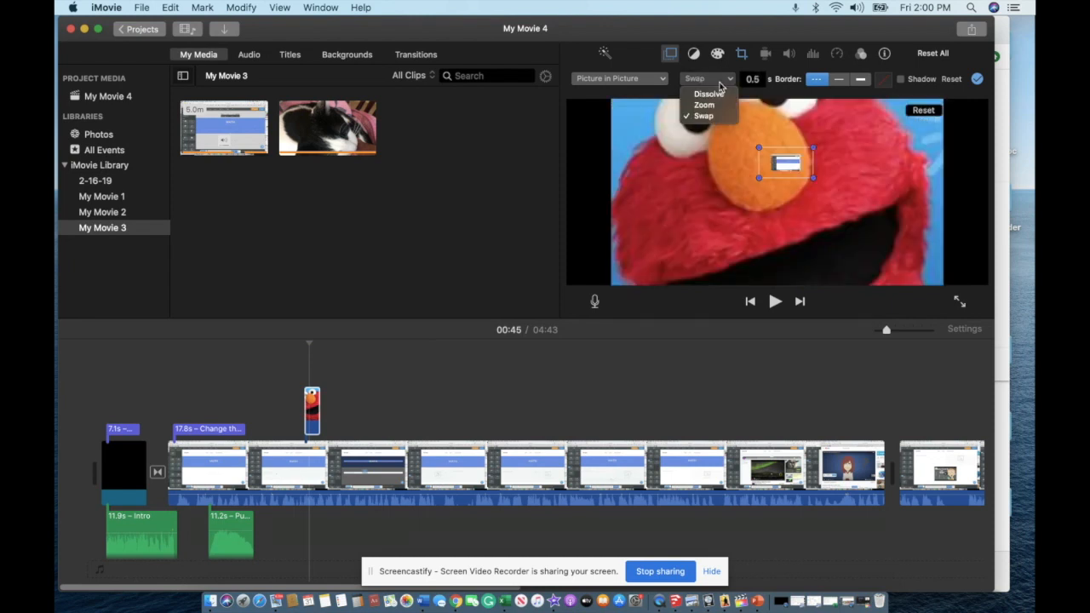
left_click(705, 93)
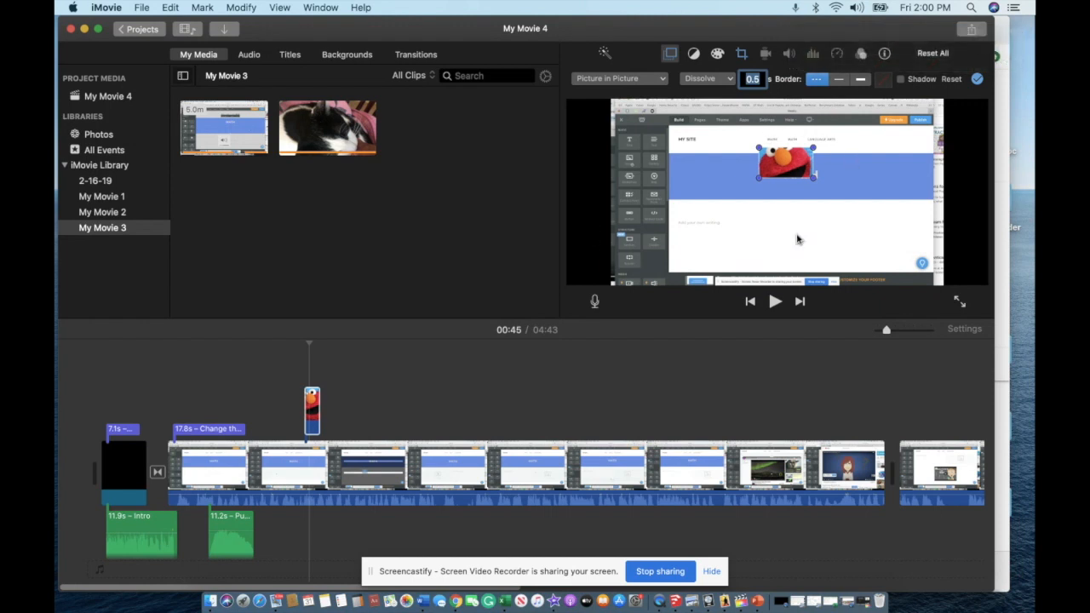
mouse_move(781, 252)
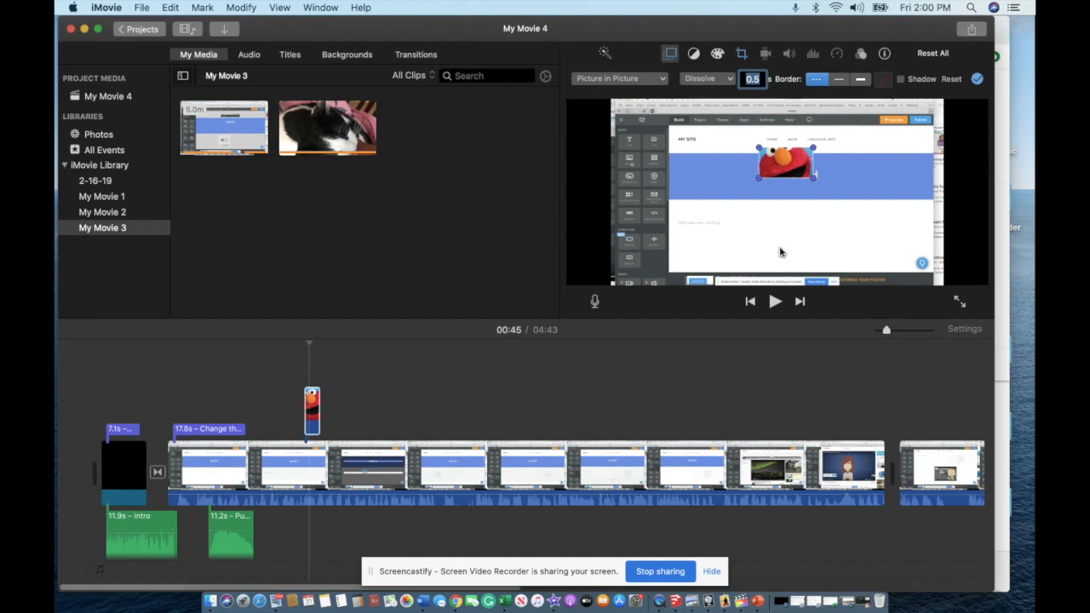
mouse_move(722, 206)
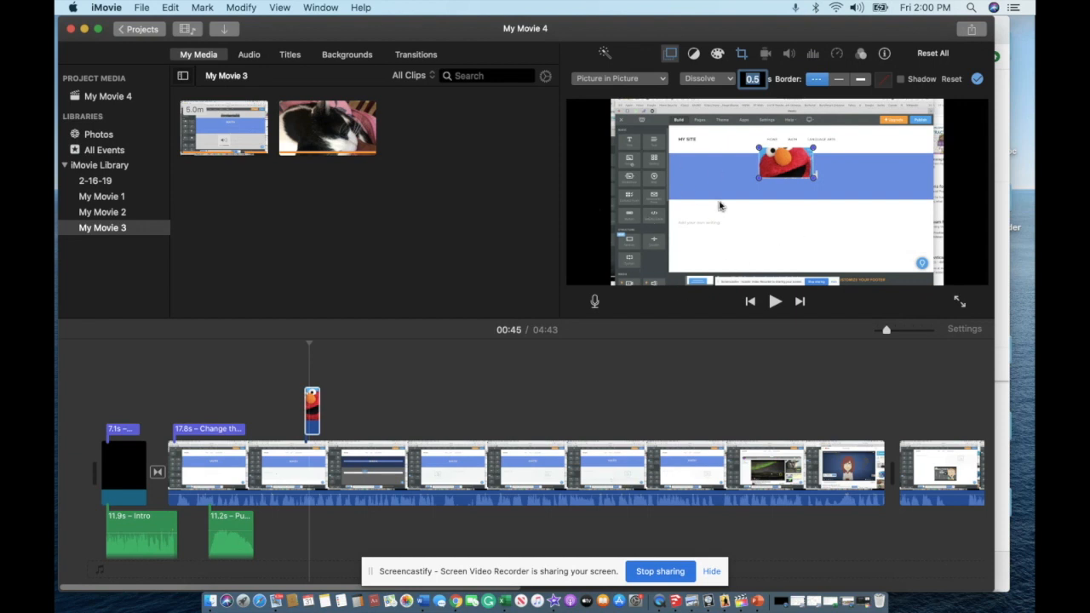
mouse_move(842, 58)
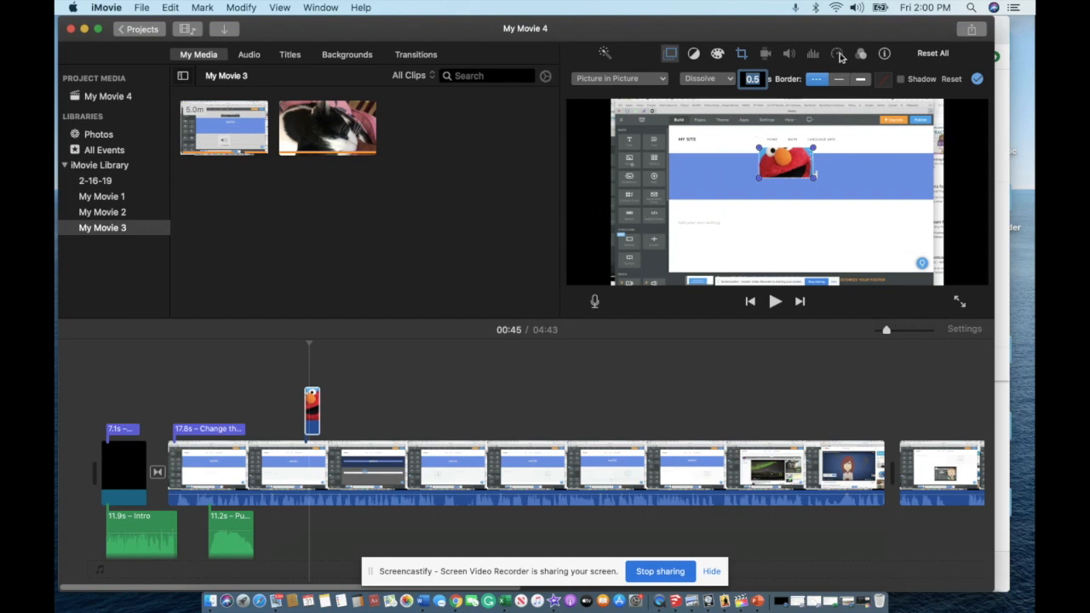